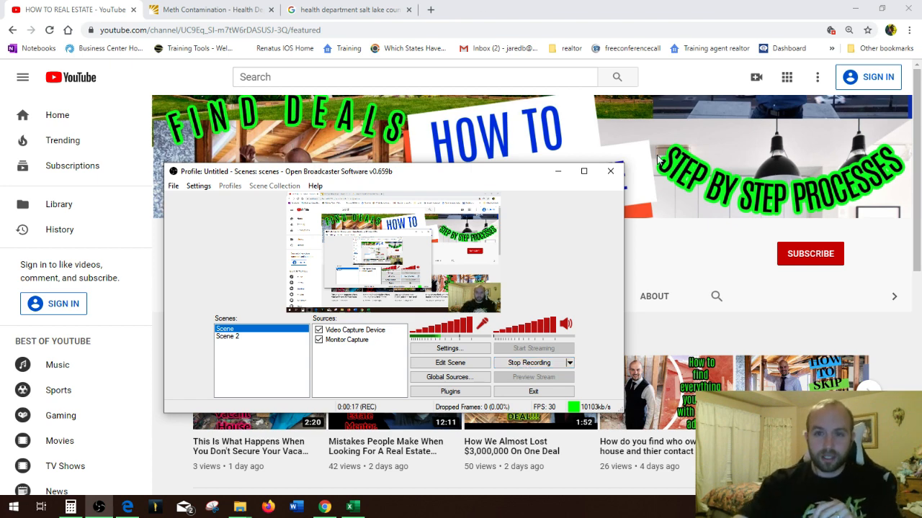
- Go from the Google results to the 'Health Department | SLCo' site
left_click(610, 170)
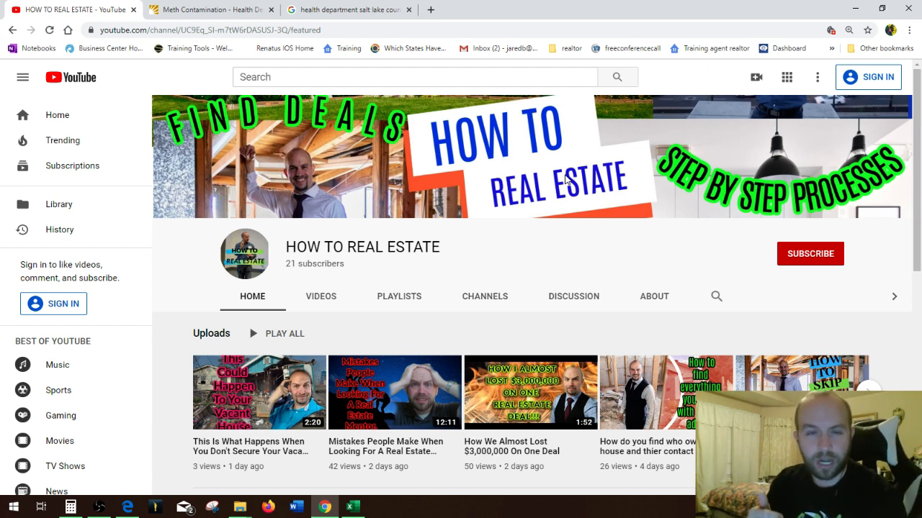
mouse_move(554, 146)
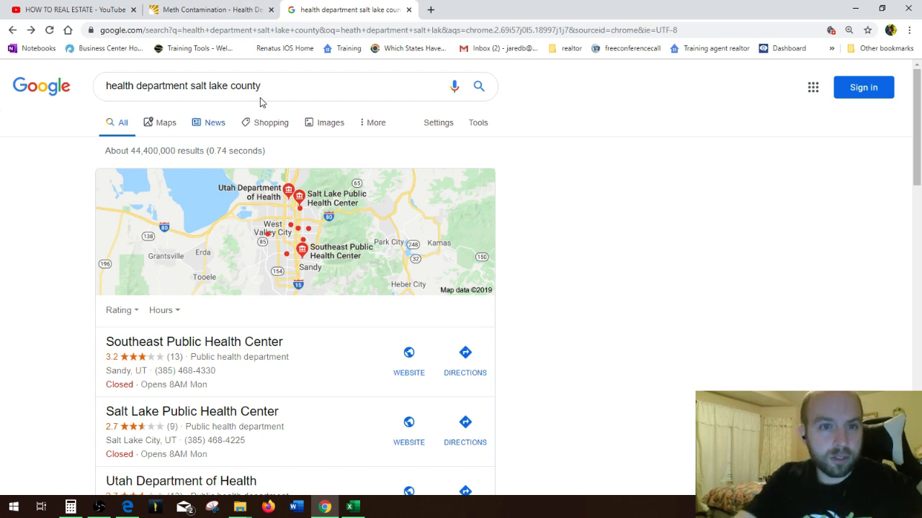
scroll("down", 3)
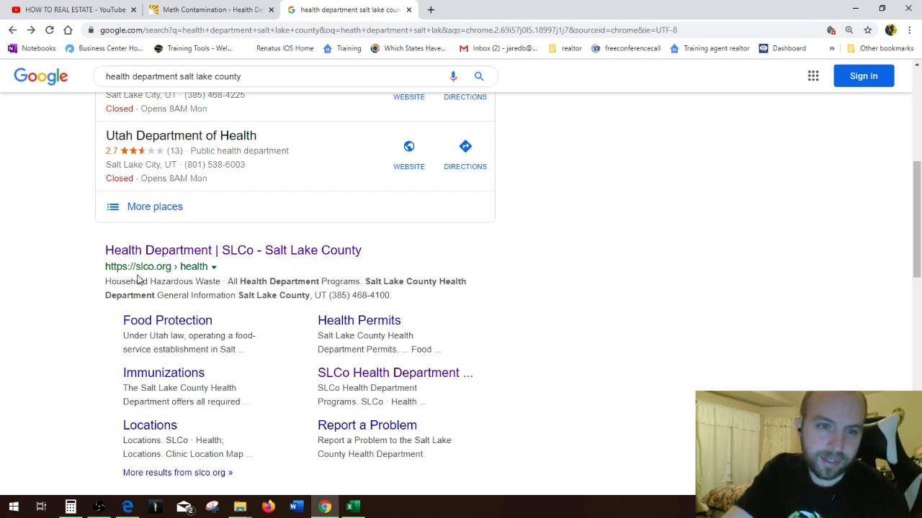
left_click(234, 251)
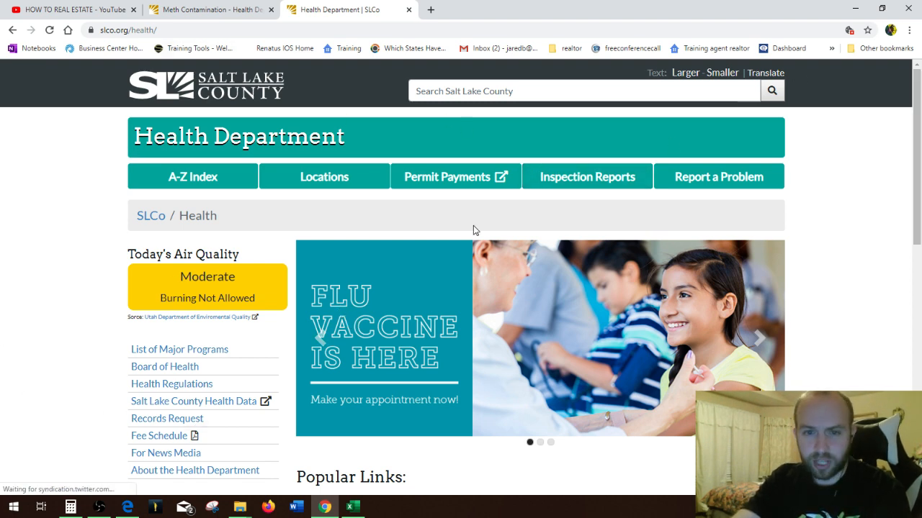
- Reach the 'List of Major Programs' page from the Health Department sidebar
scroll("down", 3)
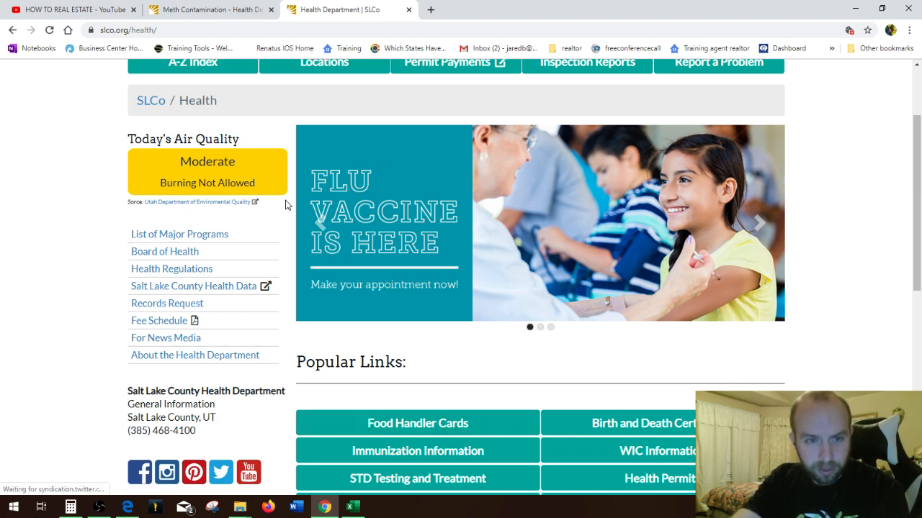
mouse_move(179, 233)
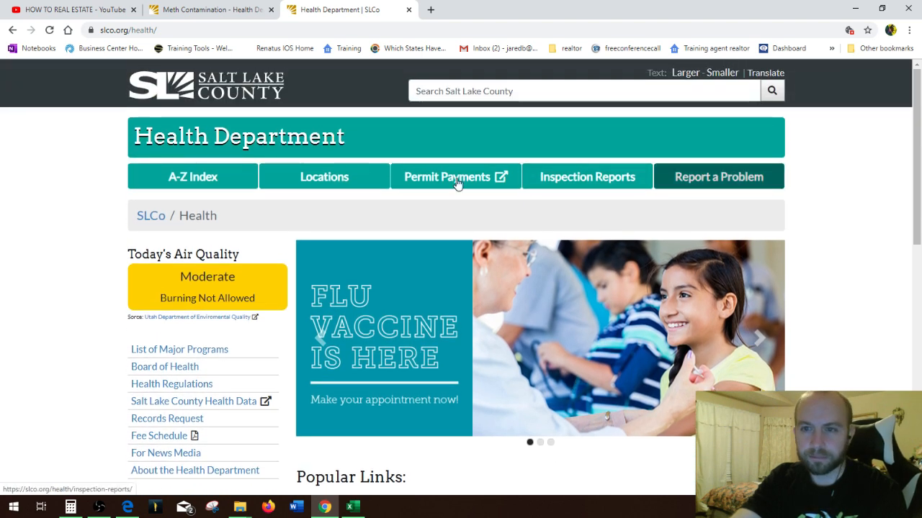
scroll("down", 3)
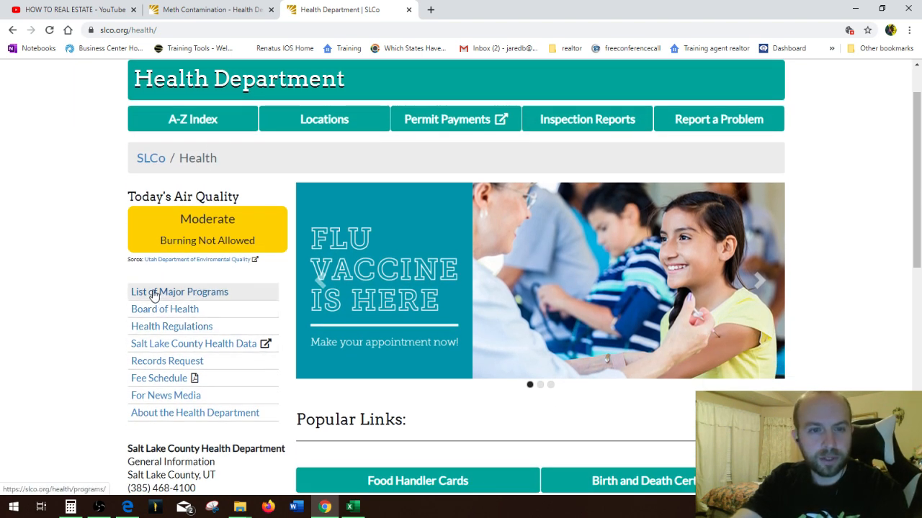
left_click(179, 291)
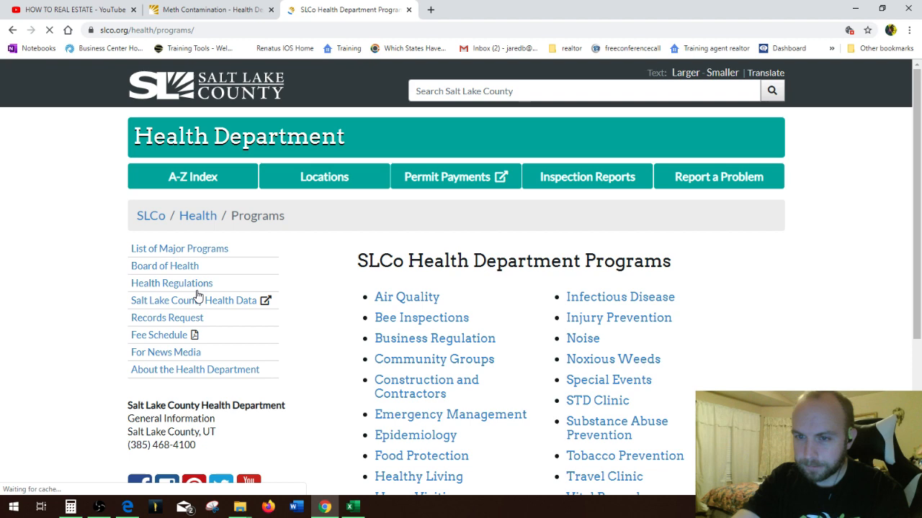
scroll("down", 3)
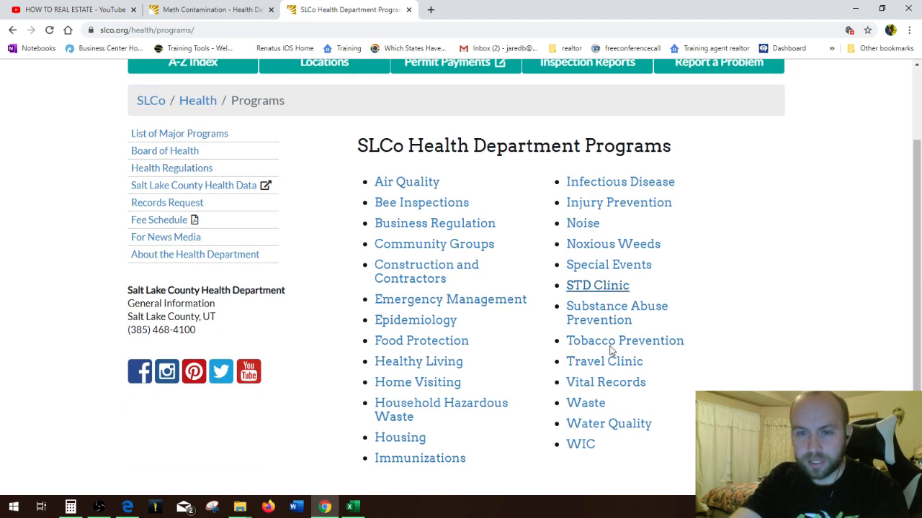
mouse_move(432, 230)
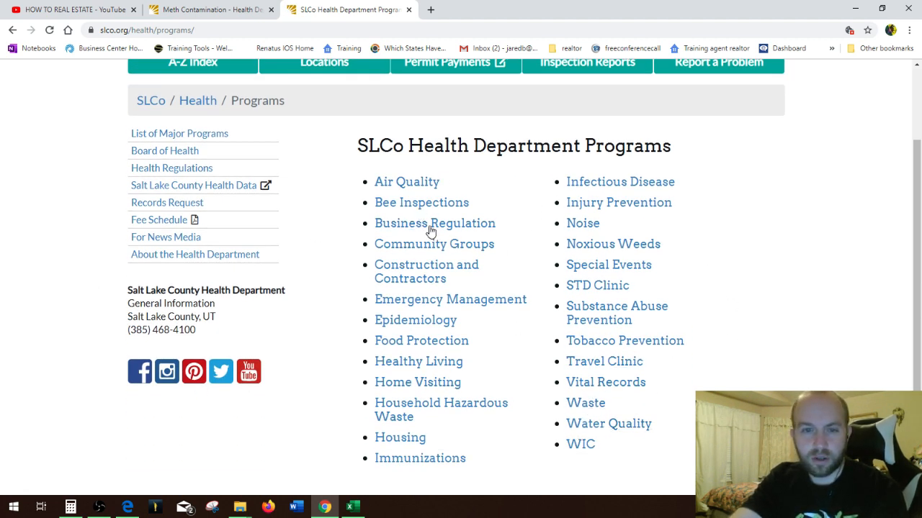
mouse_move(400, 438)
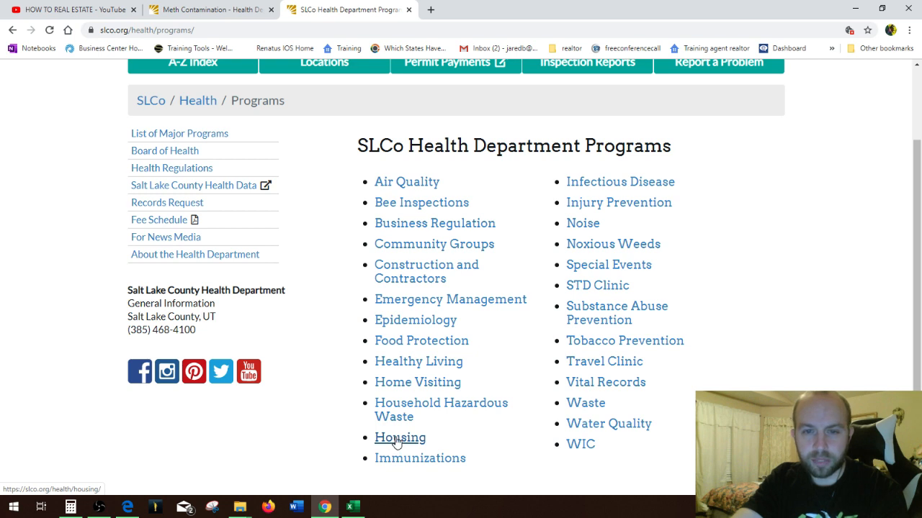
mouse_move(440, 409)
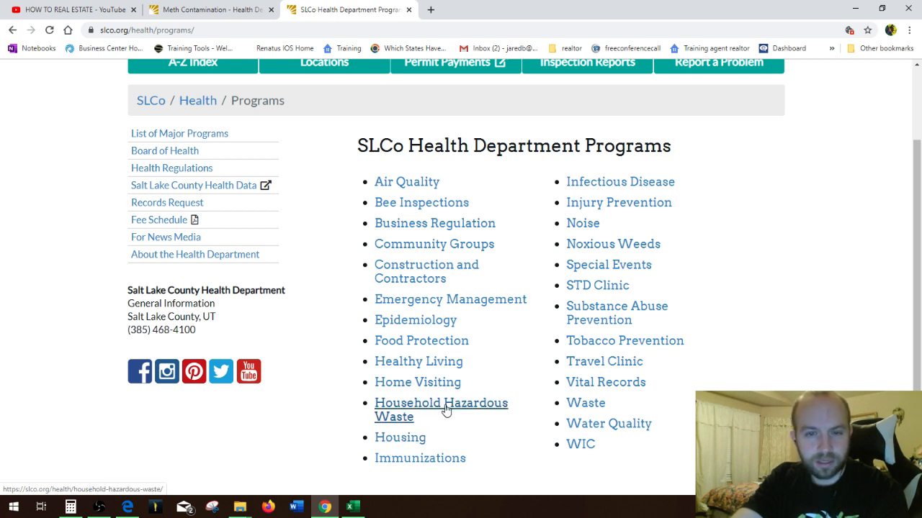
mouse_move(400, 438)
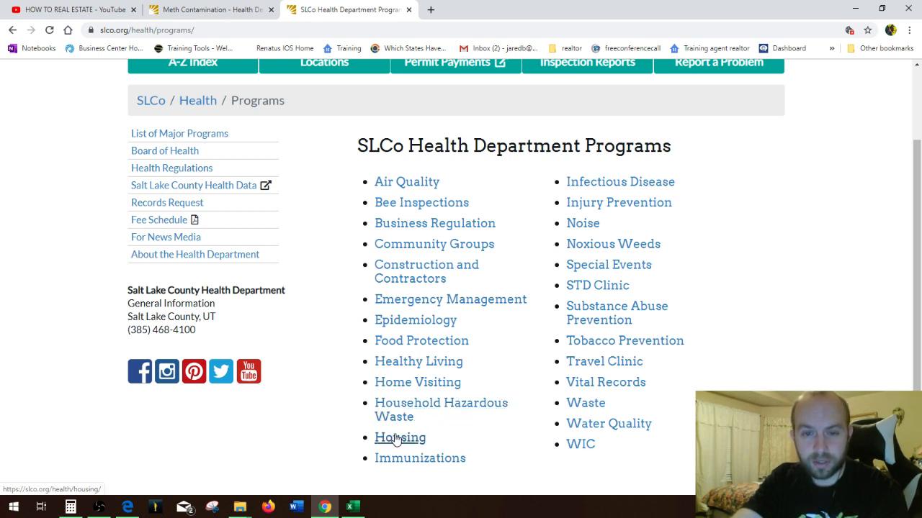
- Go to the Housing program page from the Programs list
left_click(400, 438)
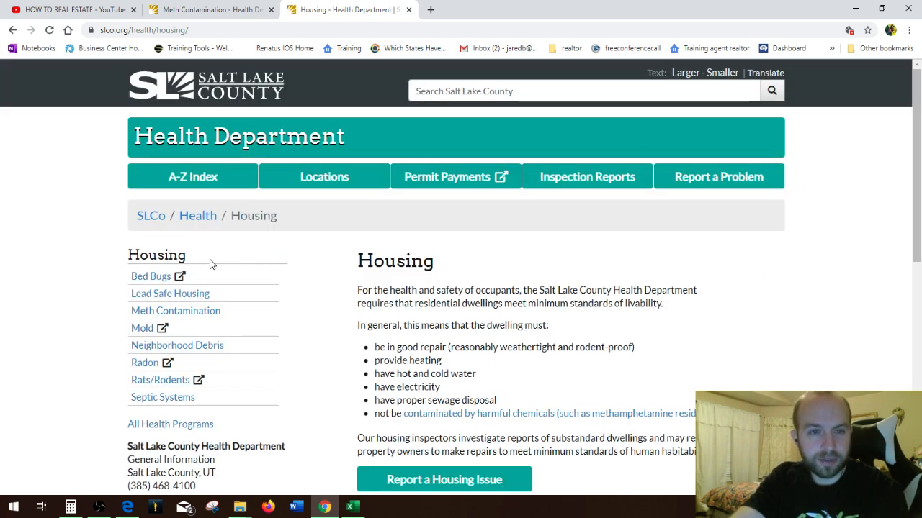
mouse_move(175, 311)
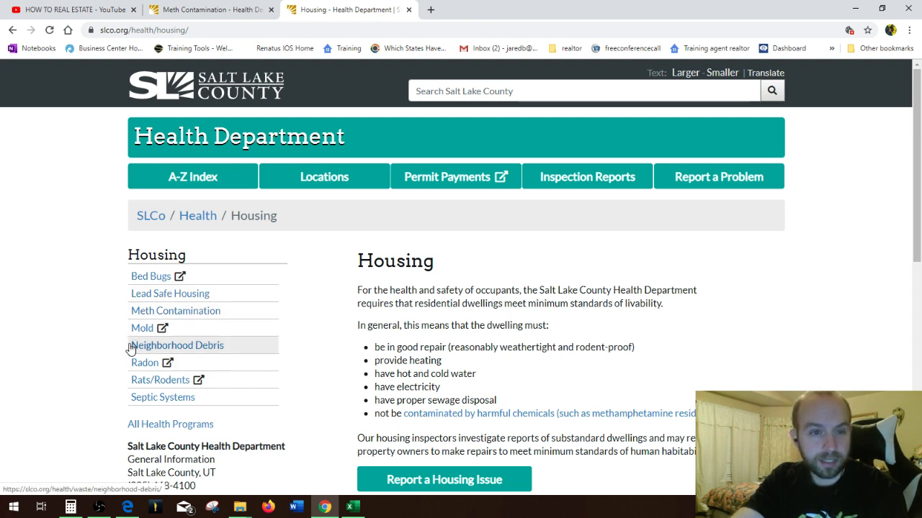
mouse_move(144, 363)
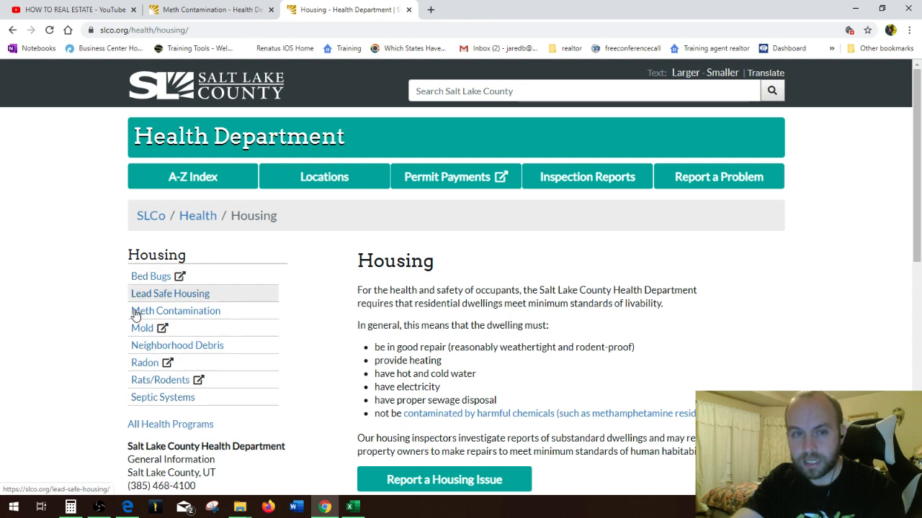
mouse_move(150, 277)
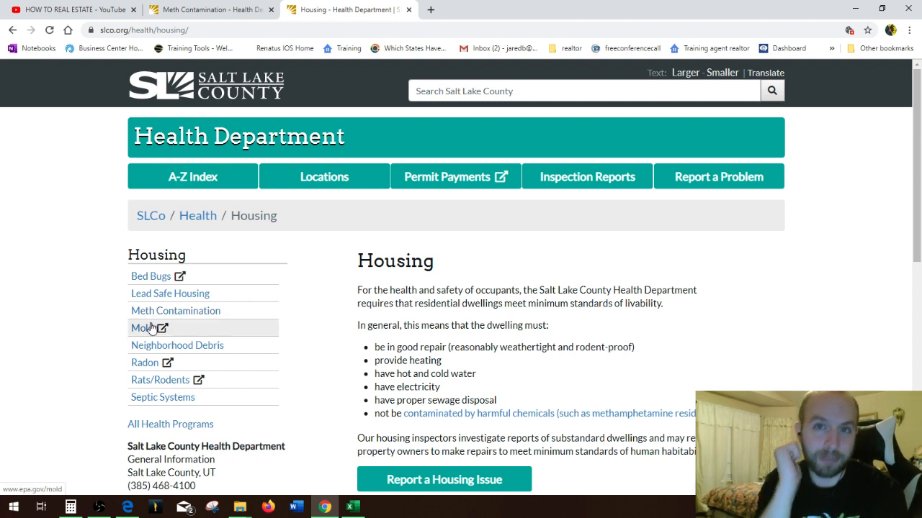
mouse_move(141, 285)
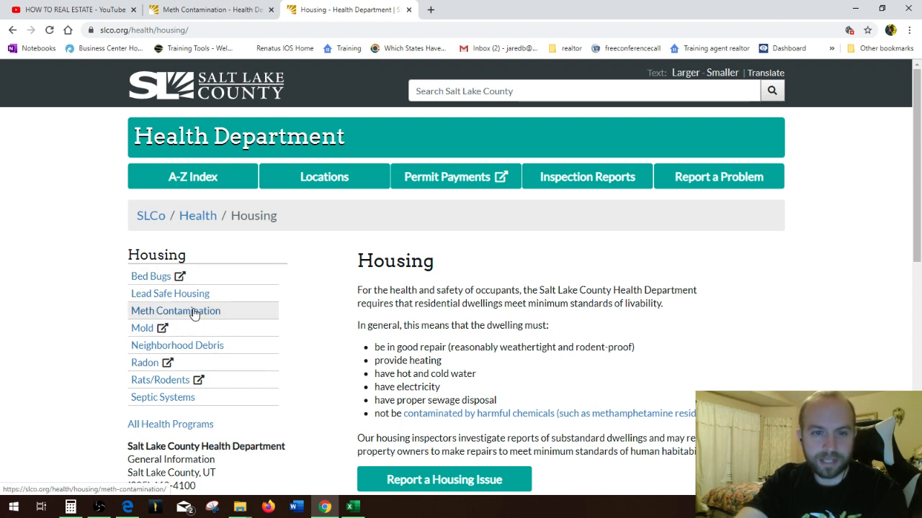
- Reach the Meth Contamination list and highlight the 1/20/2014 7962 E Main row
left_click(175, 311)
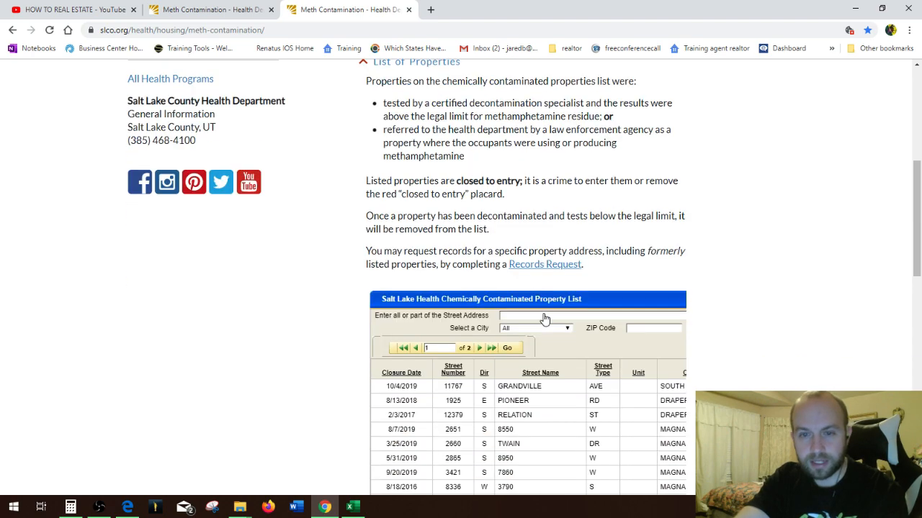
scroll("down", 3)
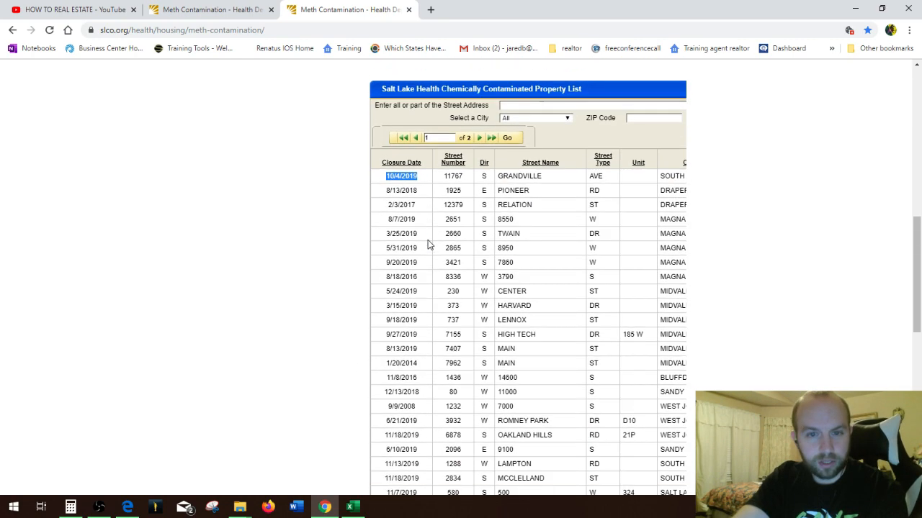
scroll("down", 3)
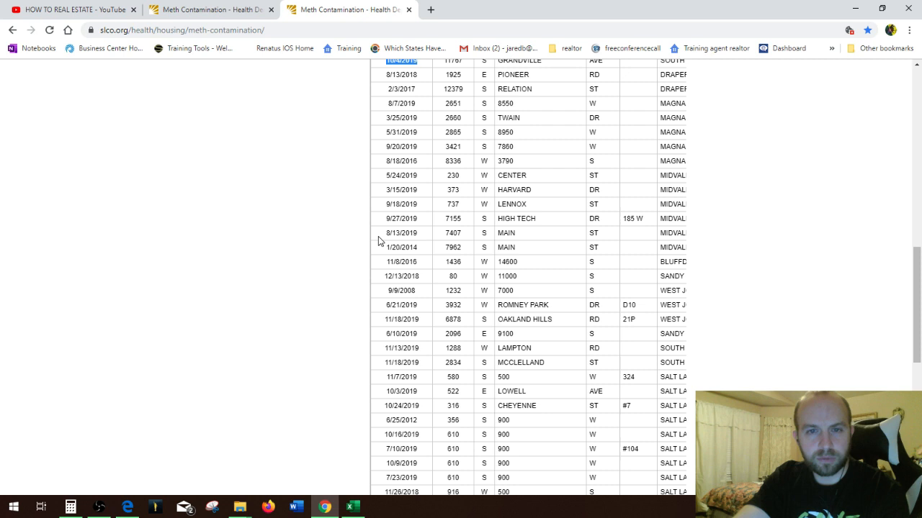
mouse_move(381, 371)
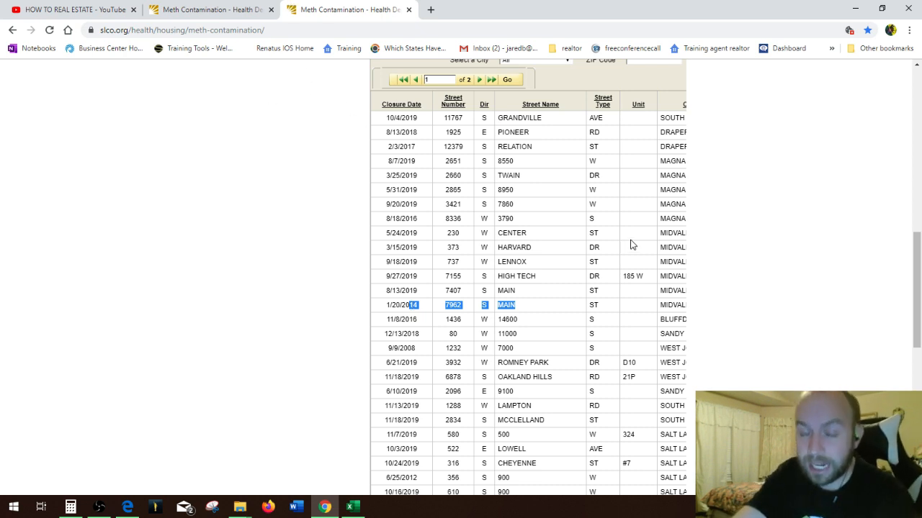
mouse_move(542, 202)
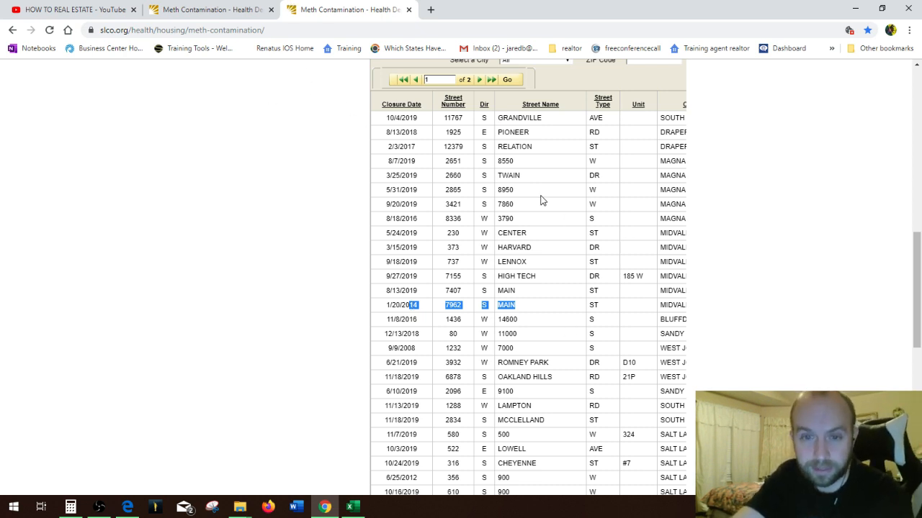
left_click(524, 305)
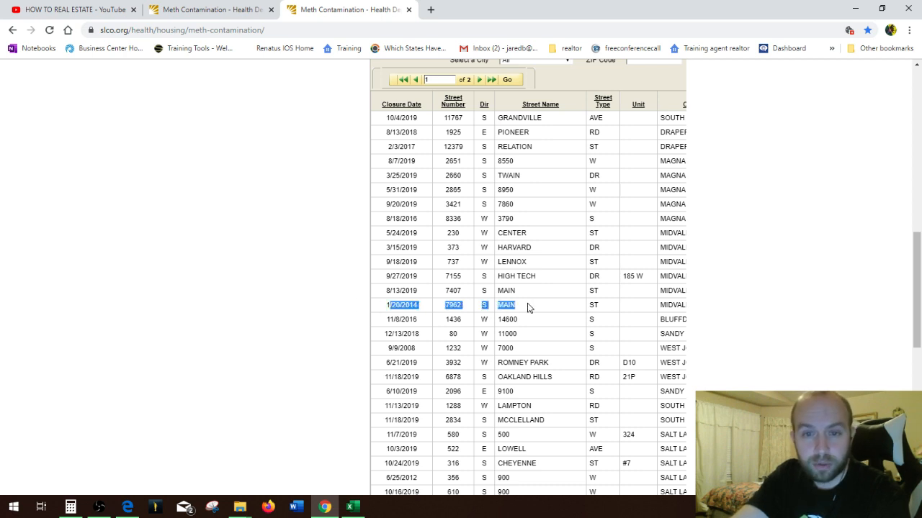
mouse_move(447, 306)
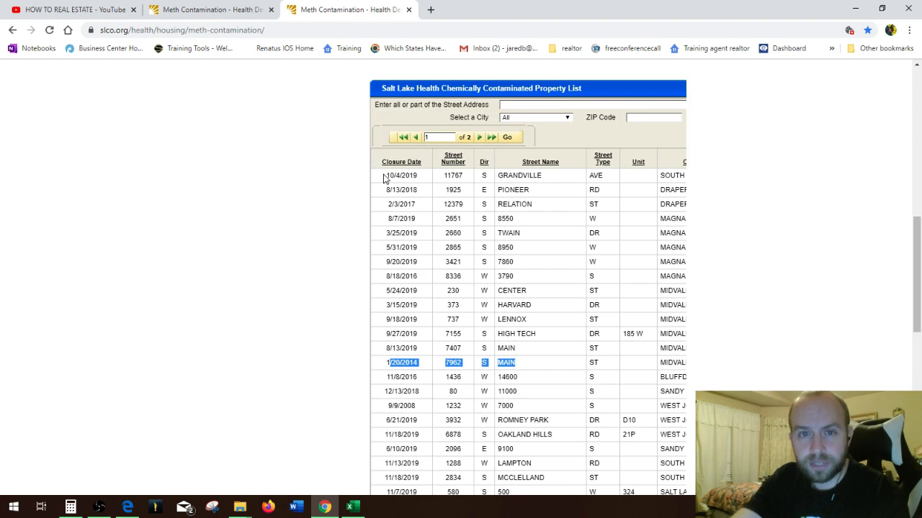
- Select the contaminated property table from first to last row for copying
key("ctrl+a")
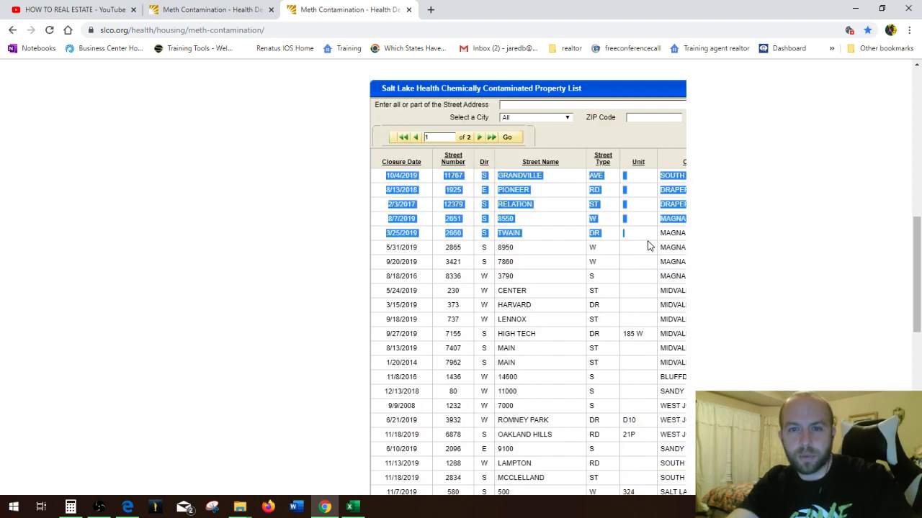
scroll("down", 3)
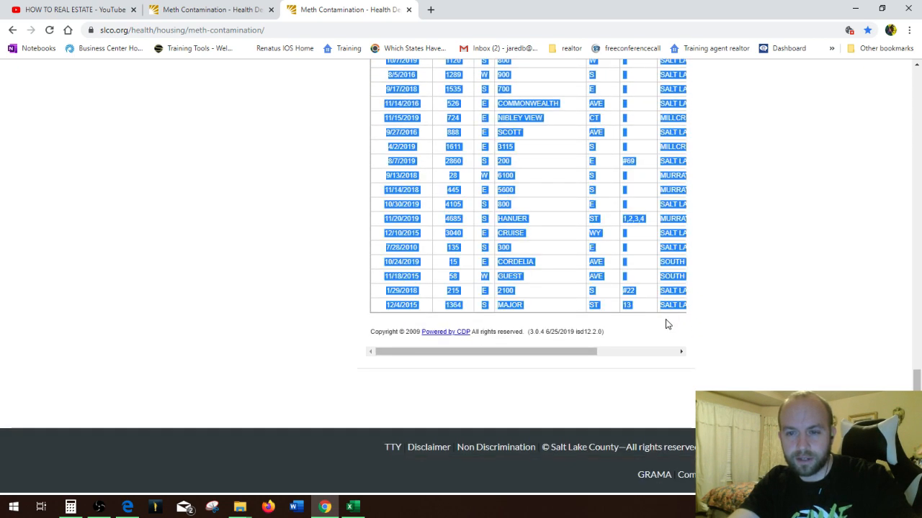
scroll("right", 3)
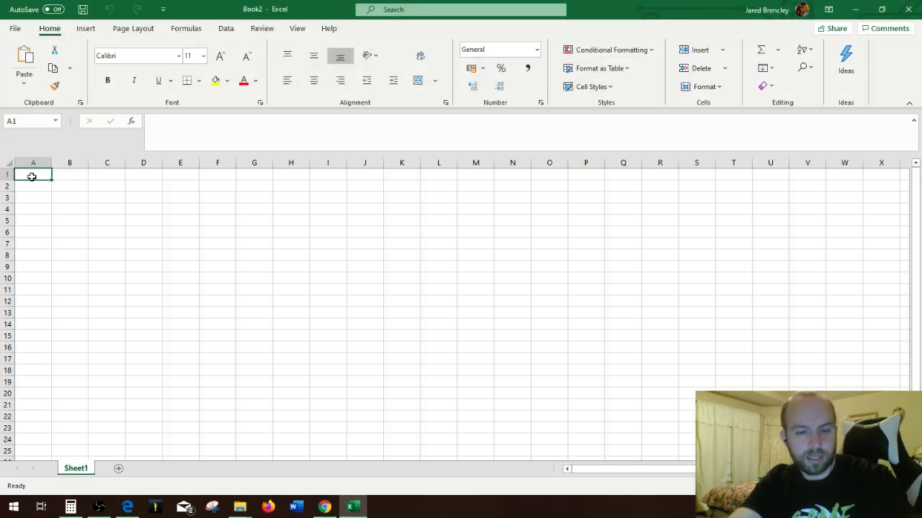
- Paste the property list into the blank sheet at A1, filling columns A–H
key("ctrl+v")
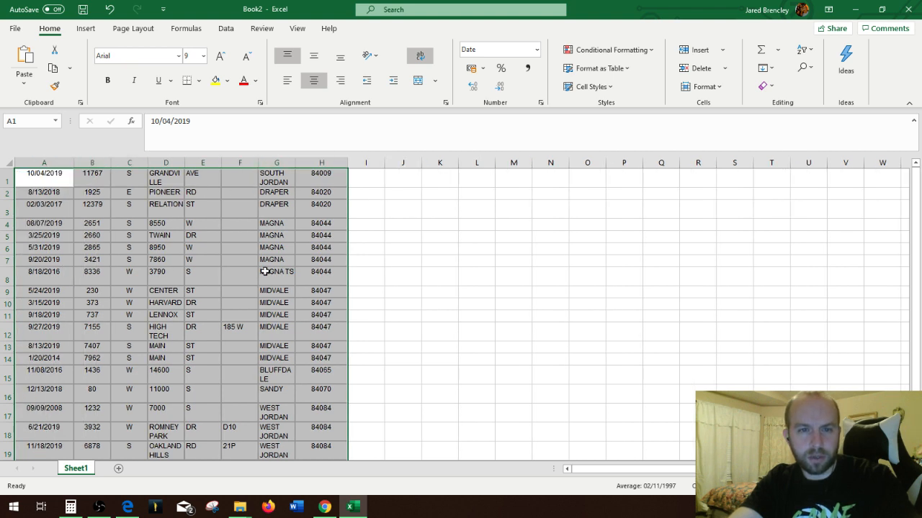
left_click(85, 29)
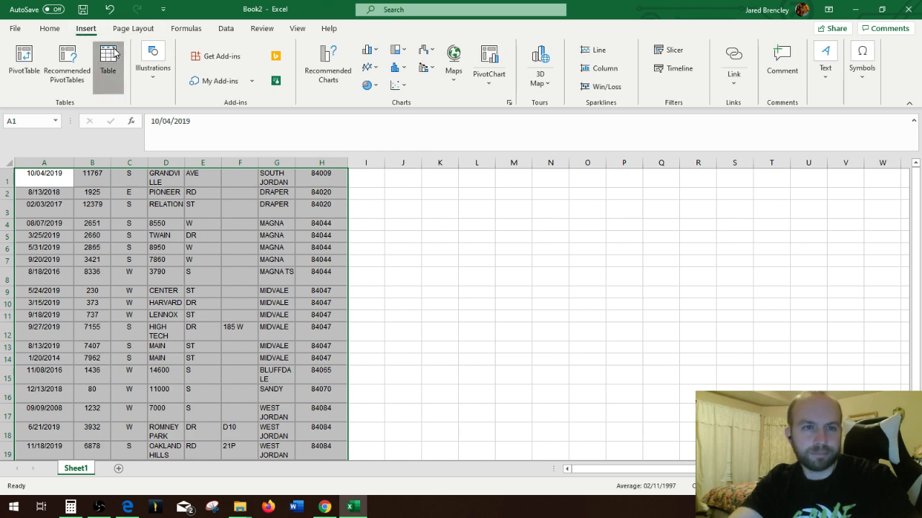
- Make the data a table, filter Column7 to DRAPER only, then show all cities again
left_click(108, 56)
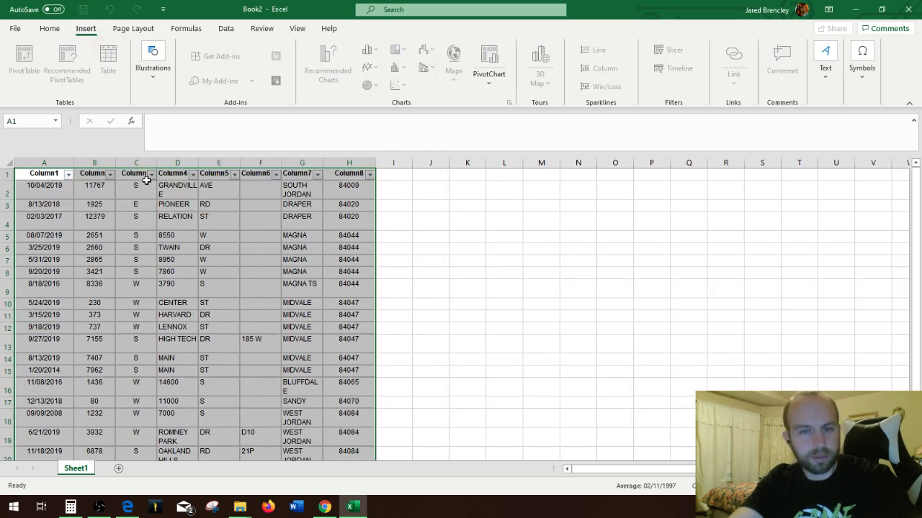
left_click(49, 29)
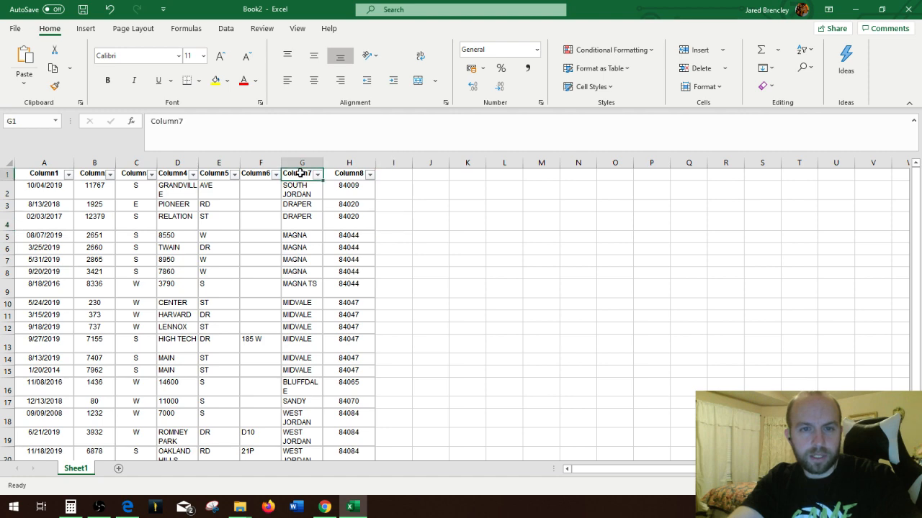
left_click(317, 173)
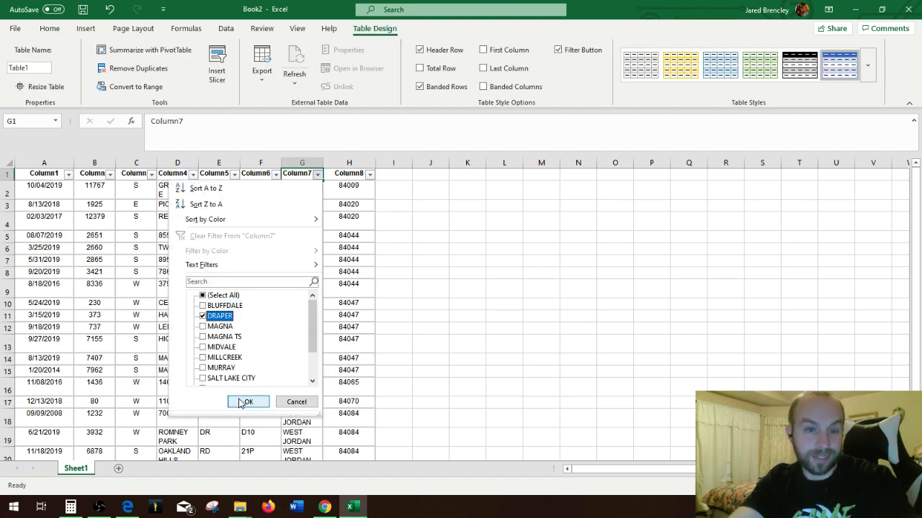
left_click(248, 402)
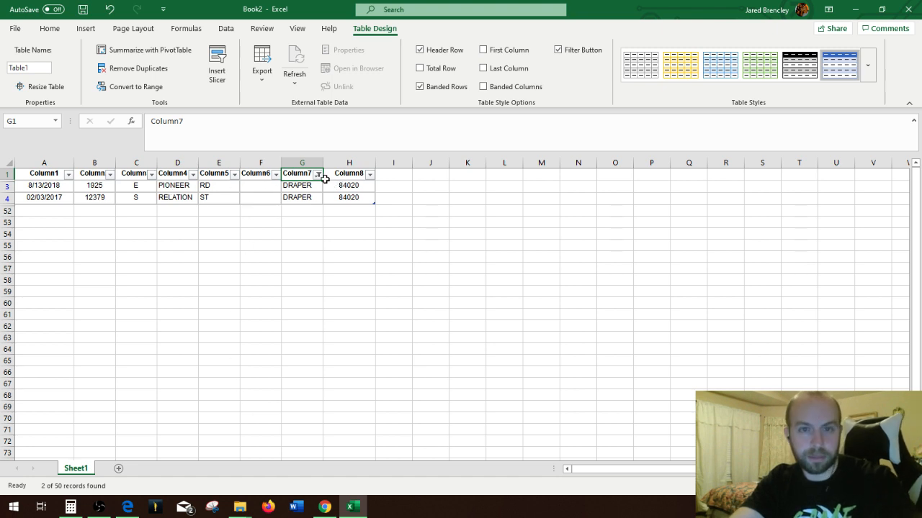
left_click(316, 173)
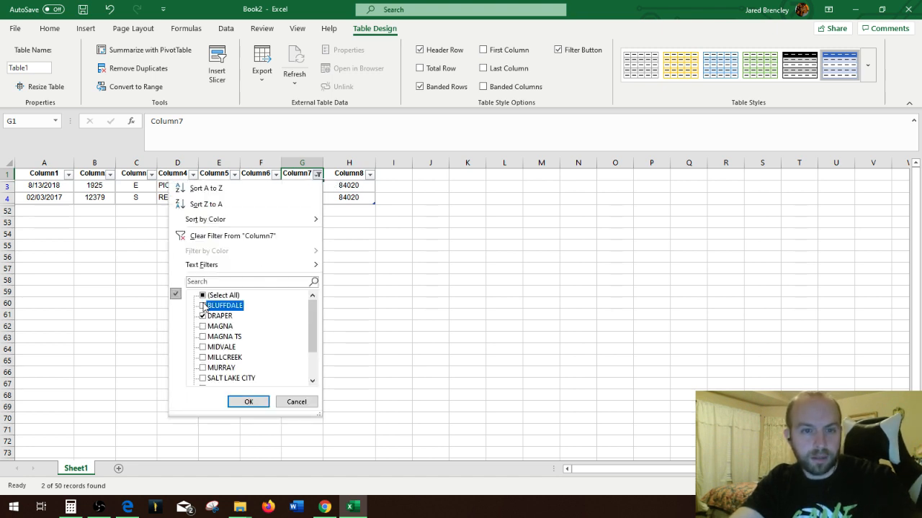
left_click(202, 295)
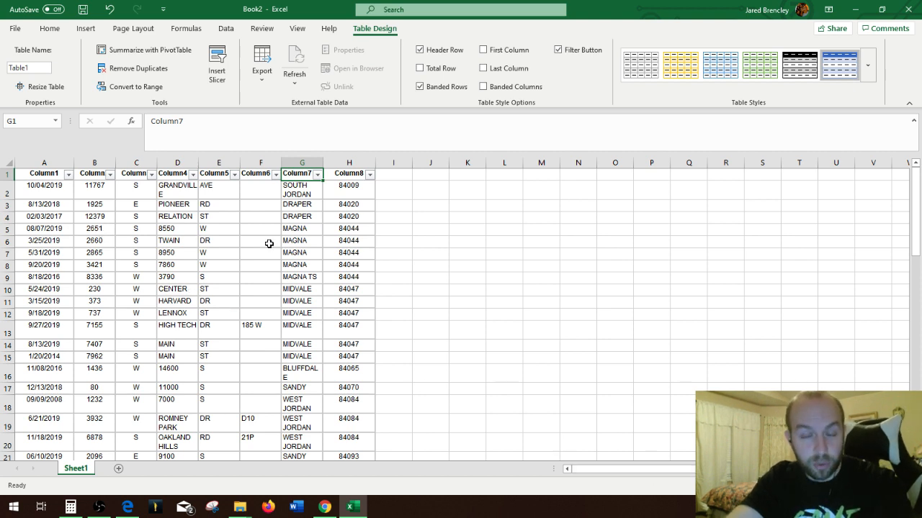
mouse_move(410, 287)
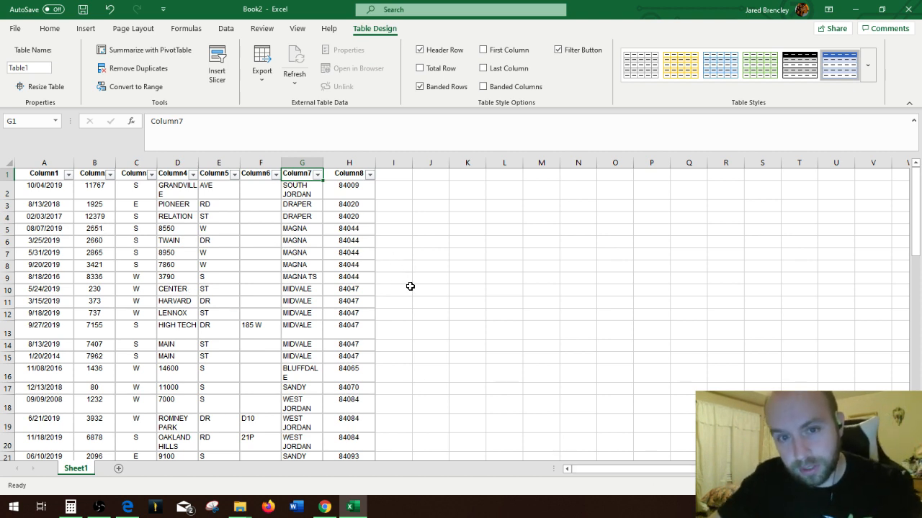
mouse_move(442, 227)
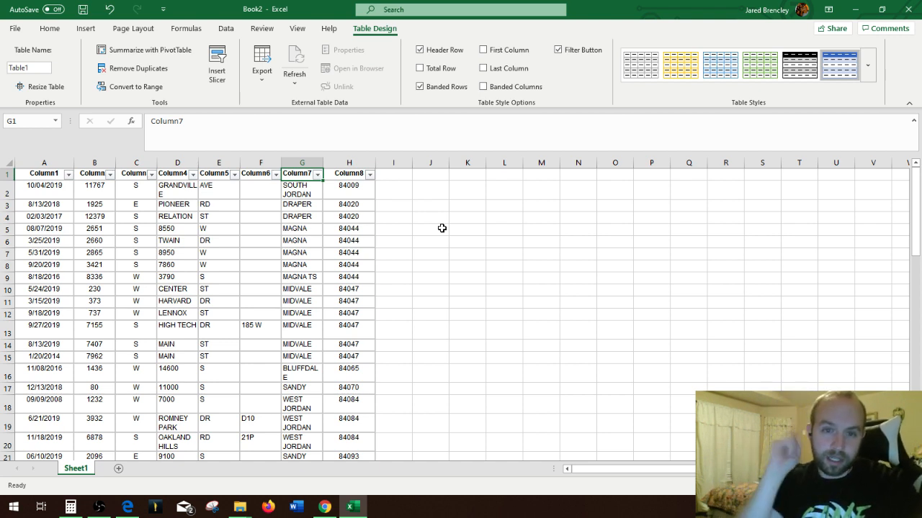
mouse_move(112, 297)
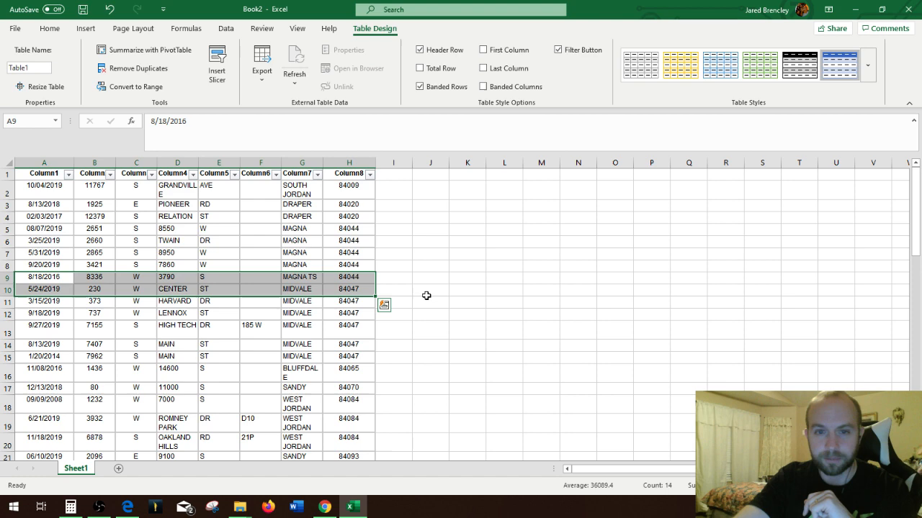
left_click(49, 29)
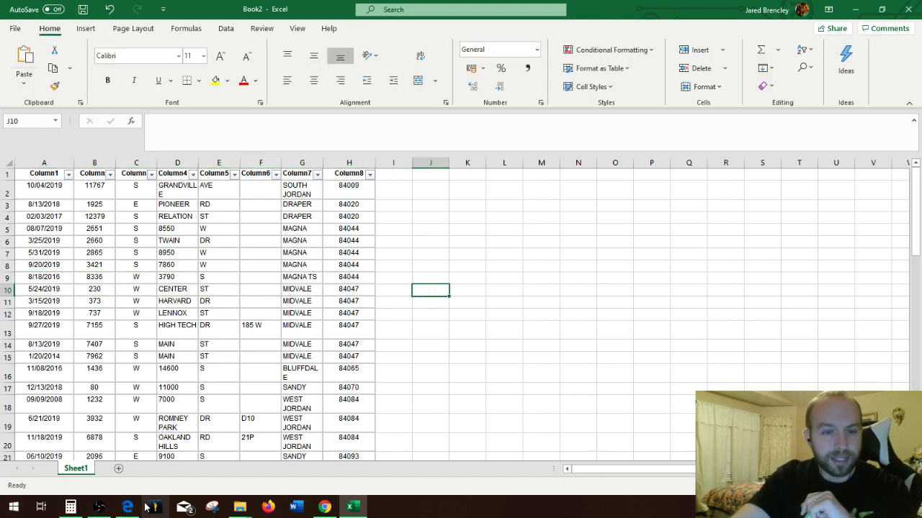